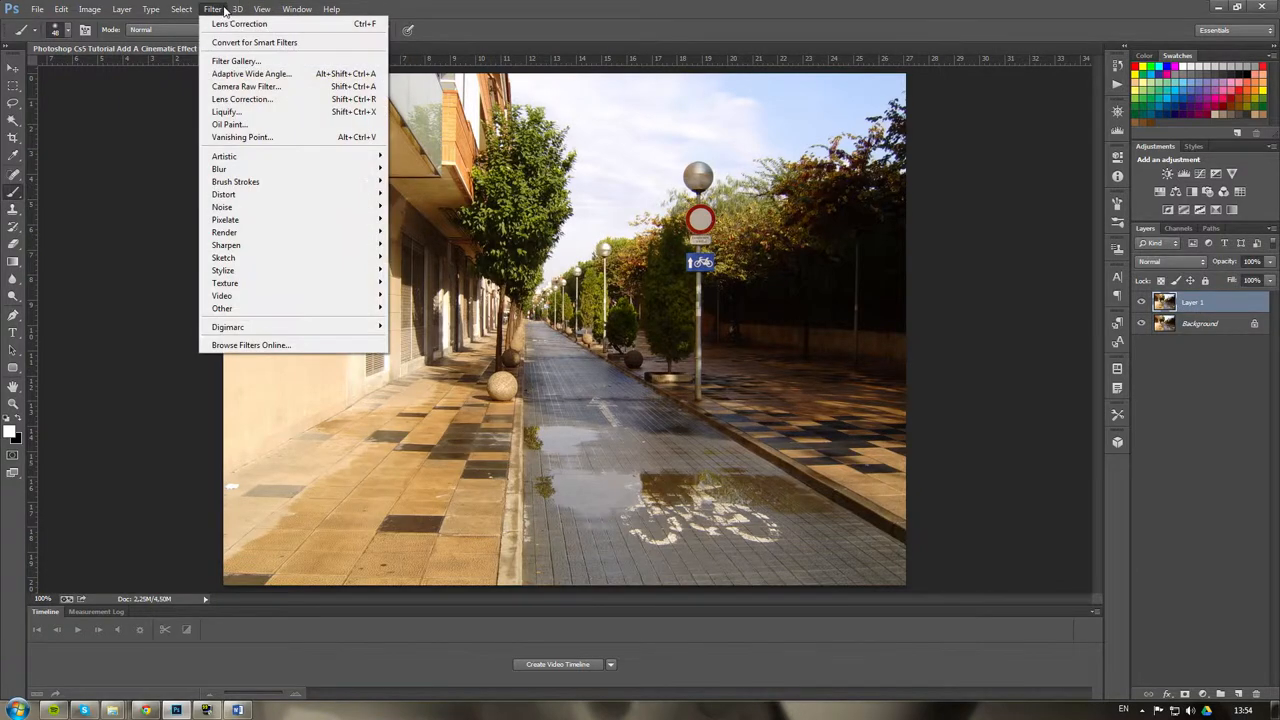
mouse_move(241, 99)
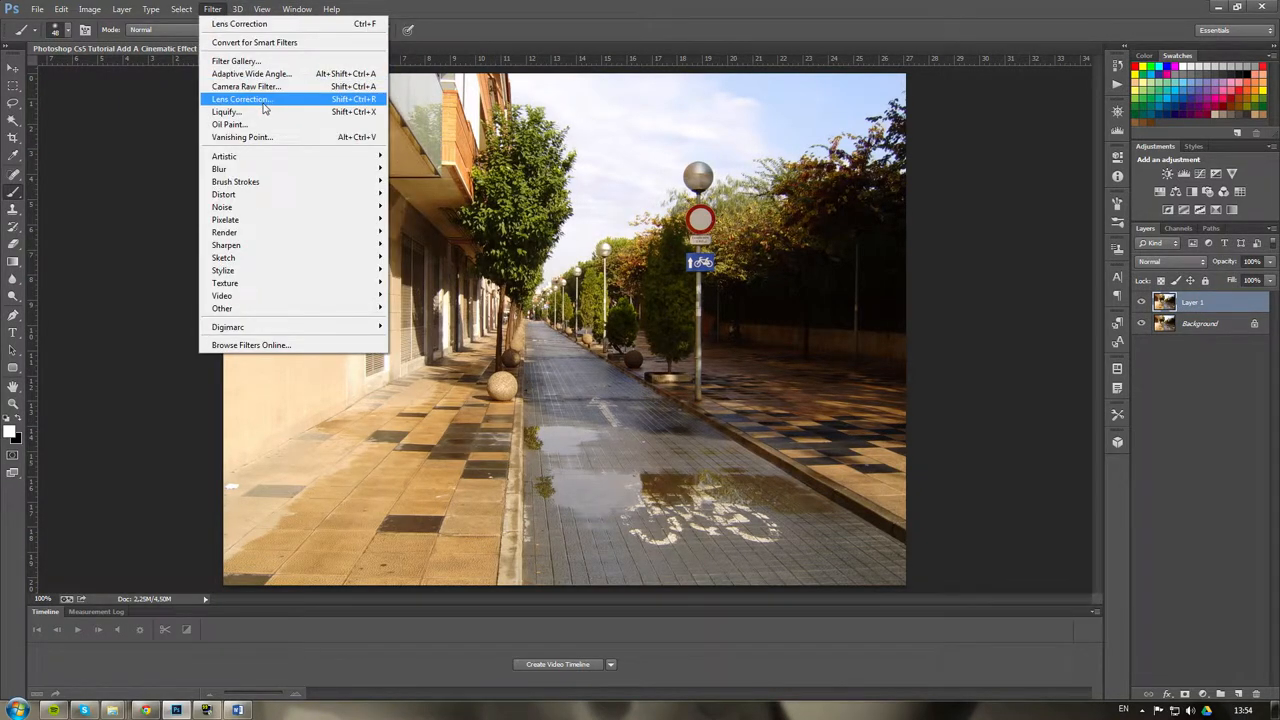
Apply a Lens Correction custom vignette of amount -80 to darken Layer 1's edges.
click(240, 98)
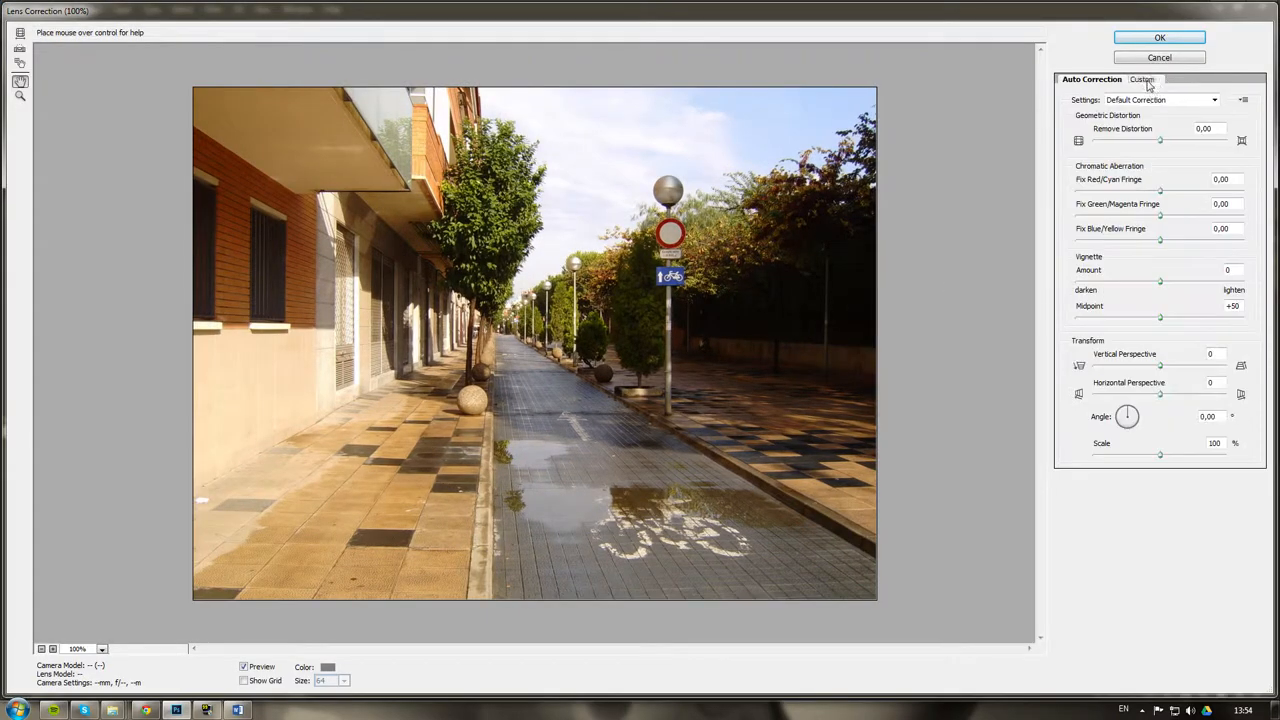
click(1144, 79)
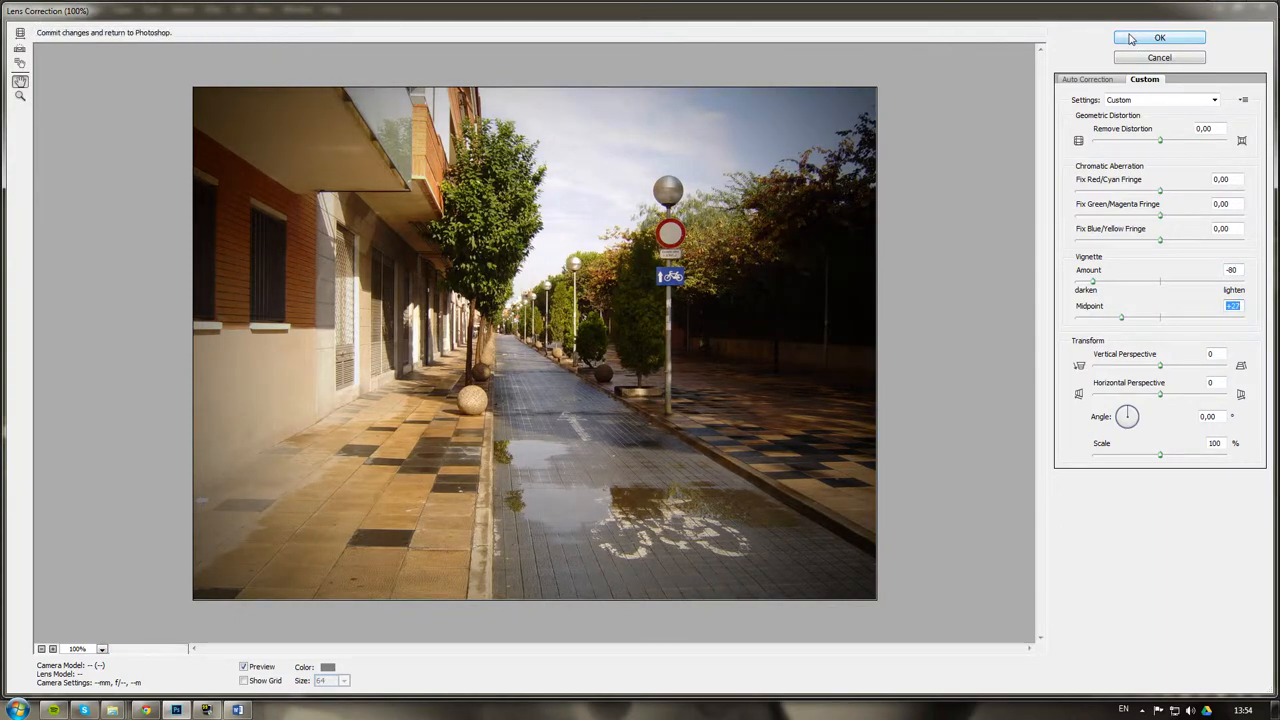
click(1159, 37)
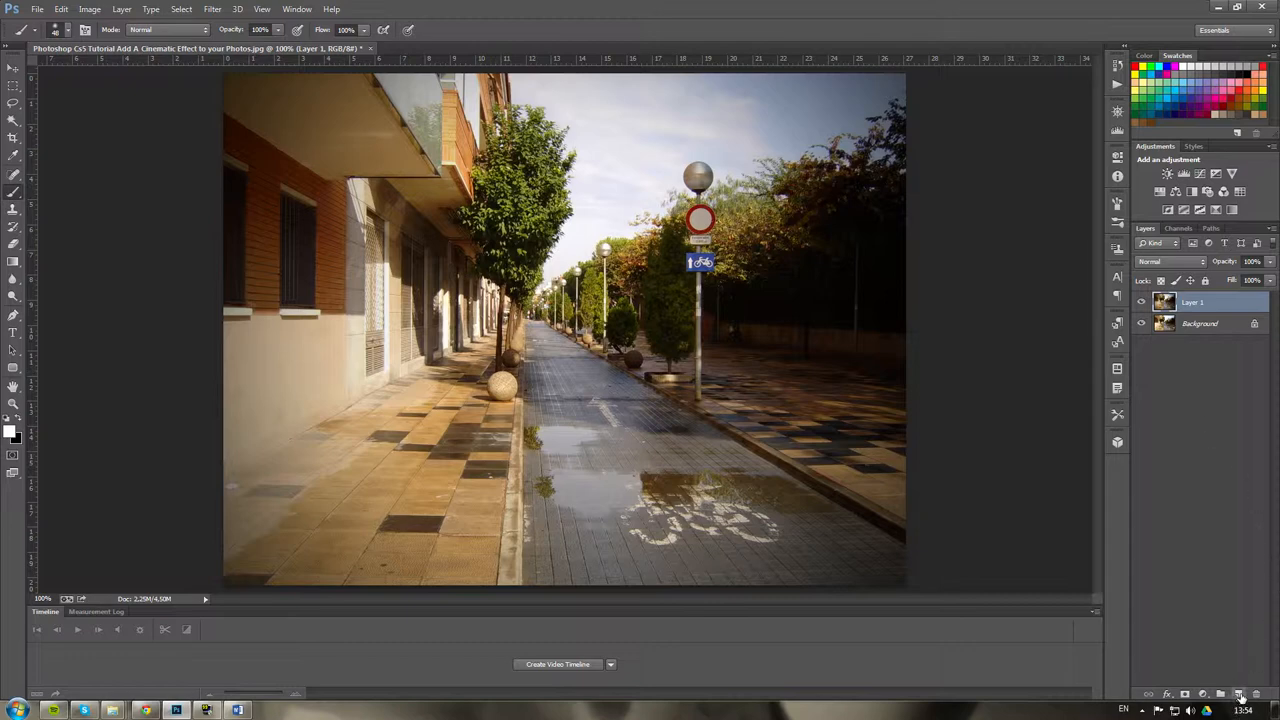
Add empty Layer 2, set foreground colour to greyish brown 978675, and pick the Brush tool.
click(1238, 693)
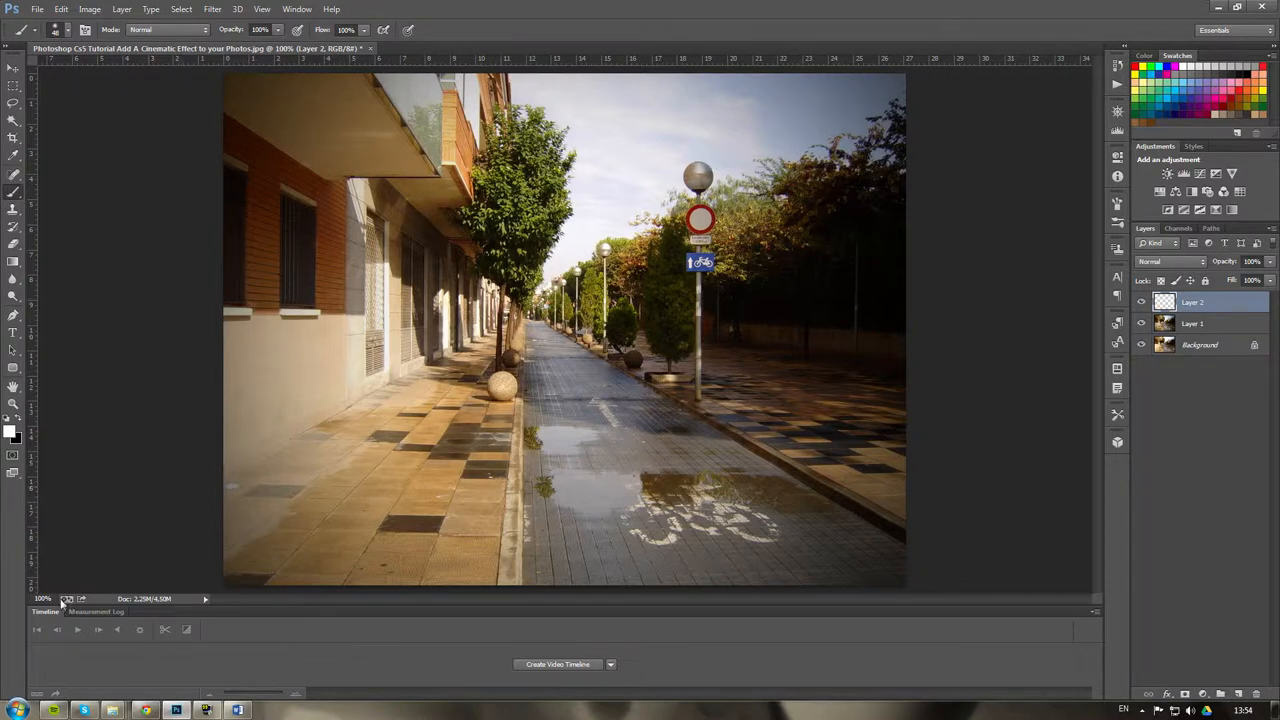
click(14, 428)
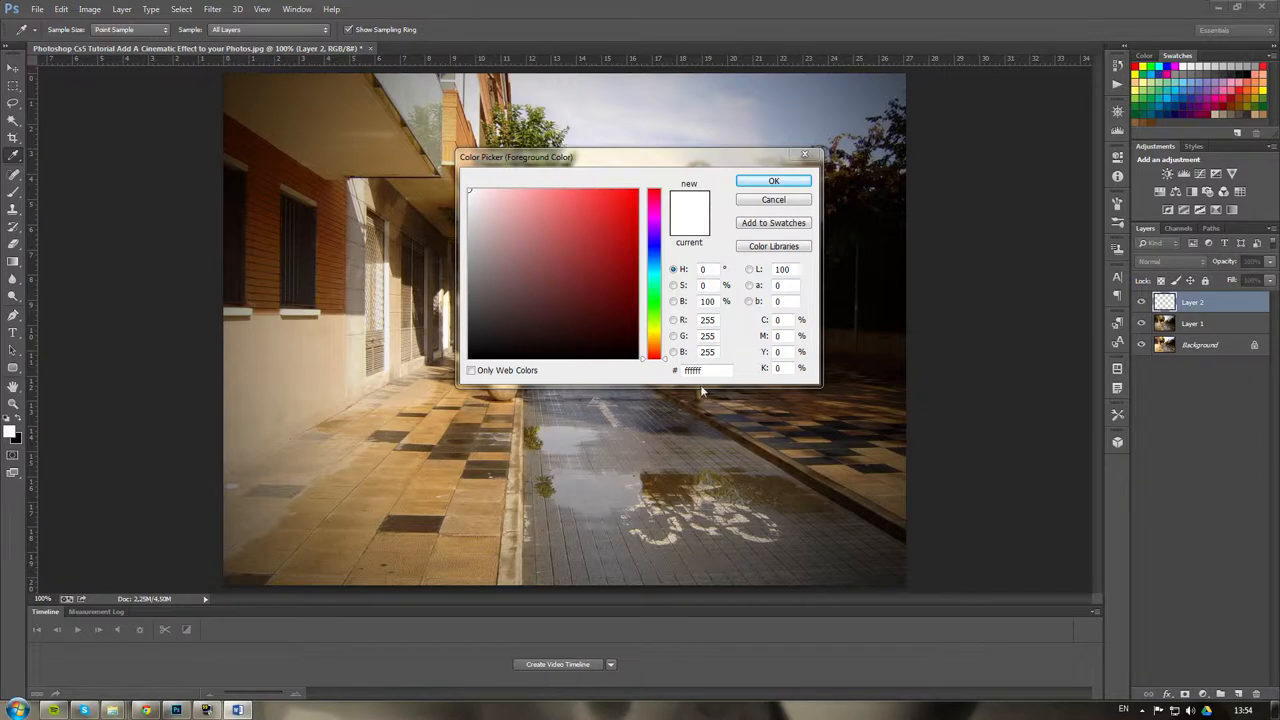
click(506, 258)
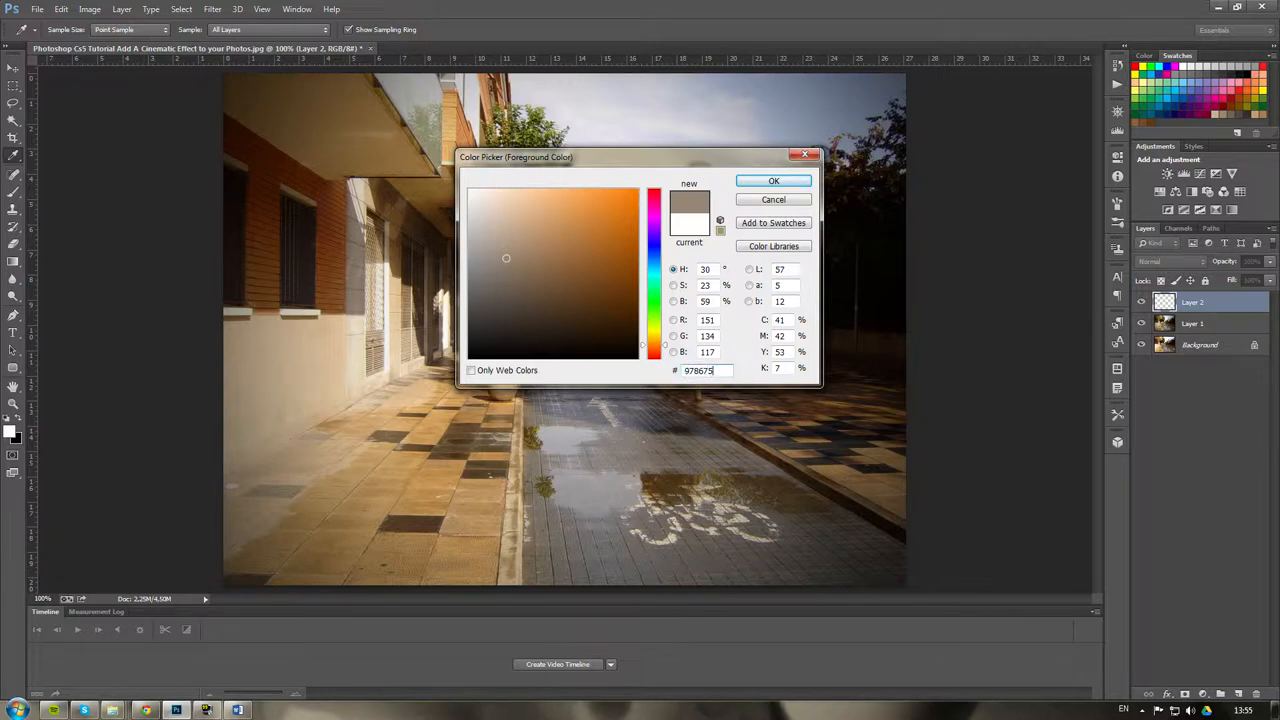
triple_click(698, 370)
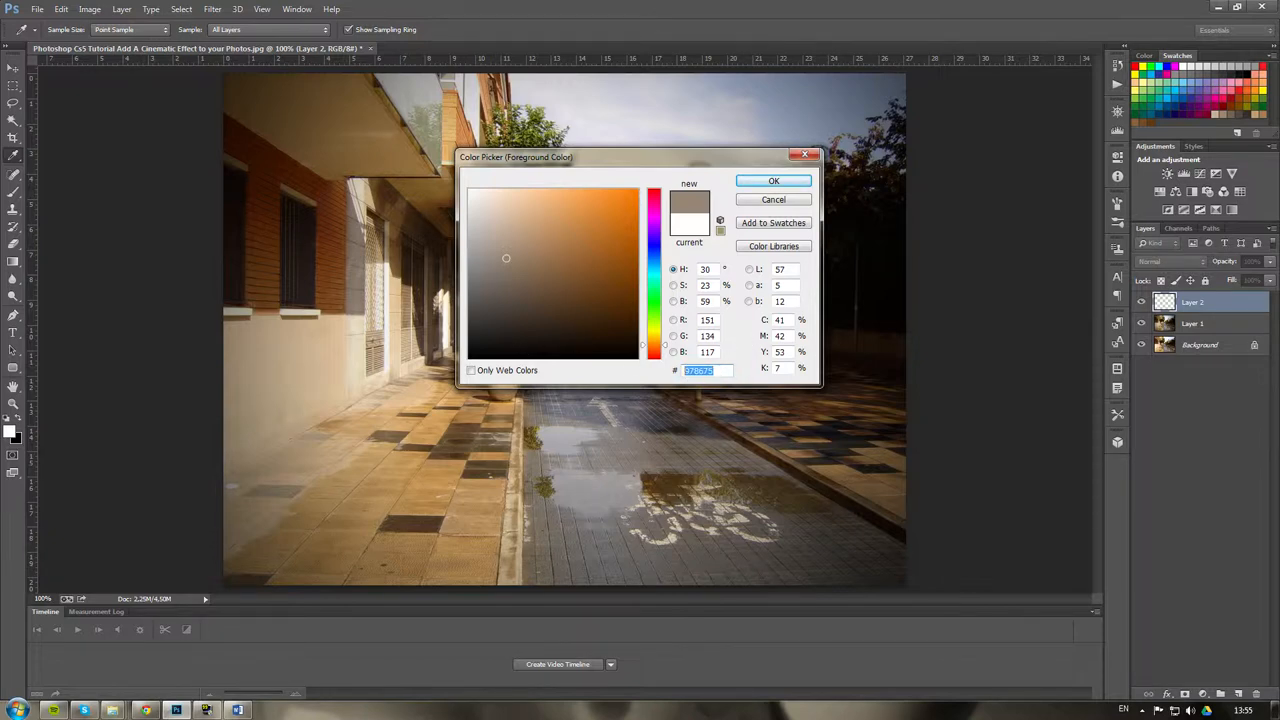
click(698, 370)
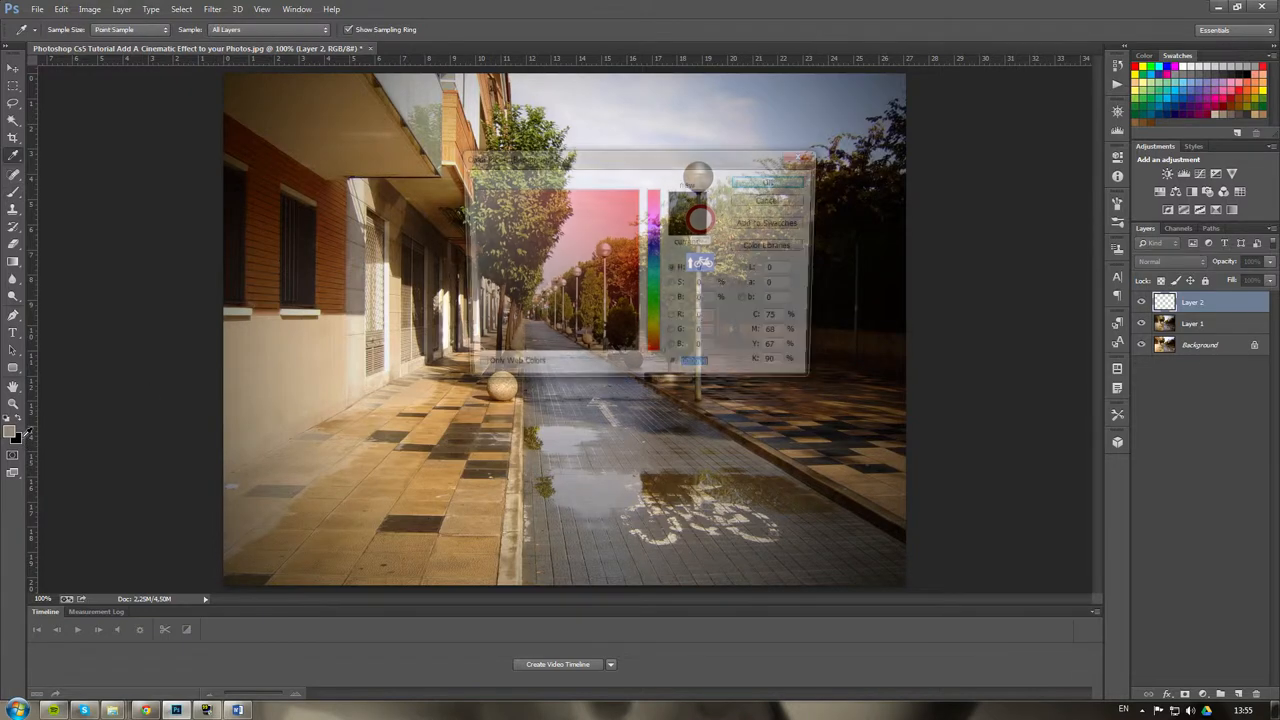
click(767, 183)
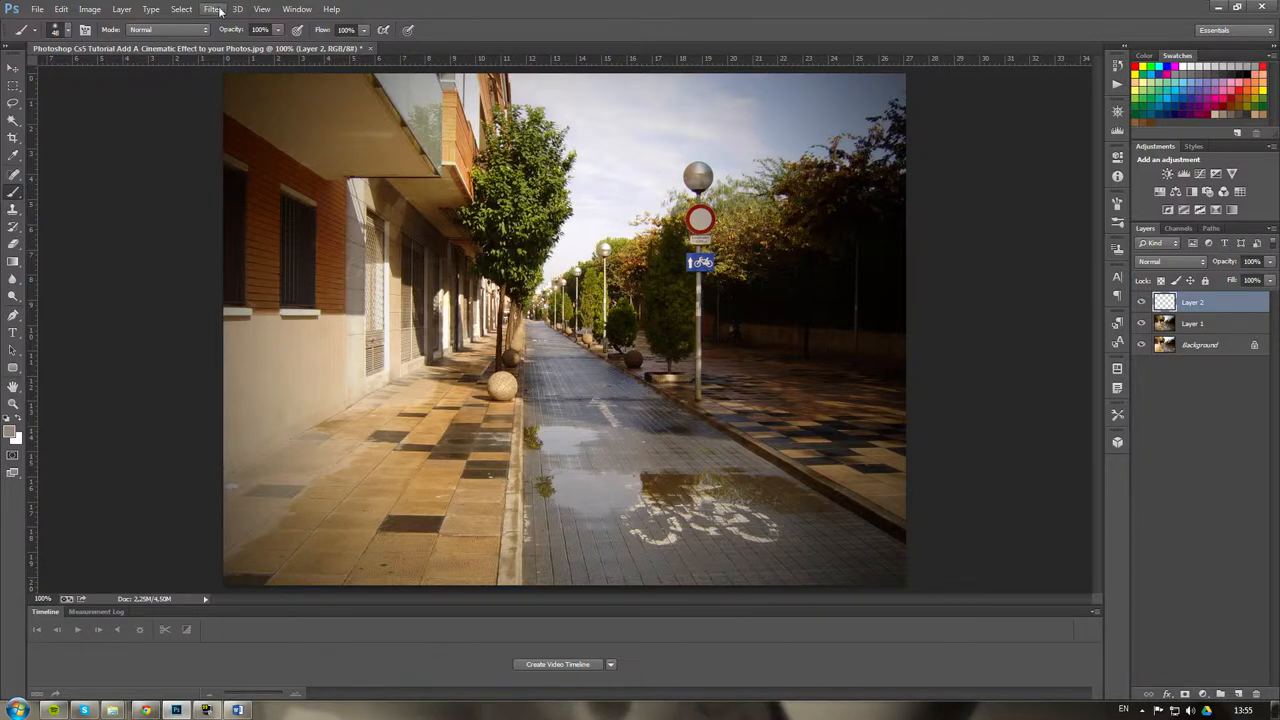
Render brown-and-white Clouds on Layer 2, then bring up the Fibers filter.
click(212, 9)
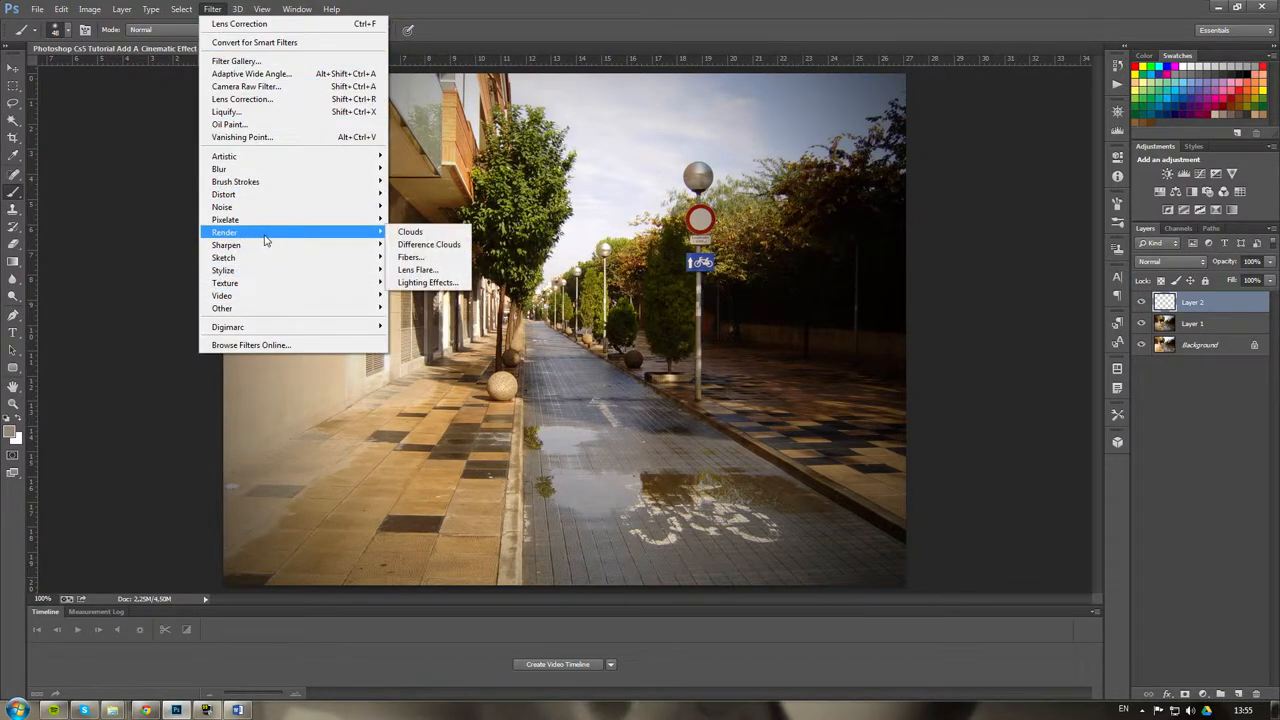
mouse_move(429, 244)
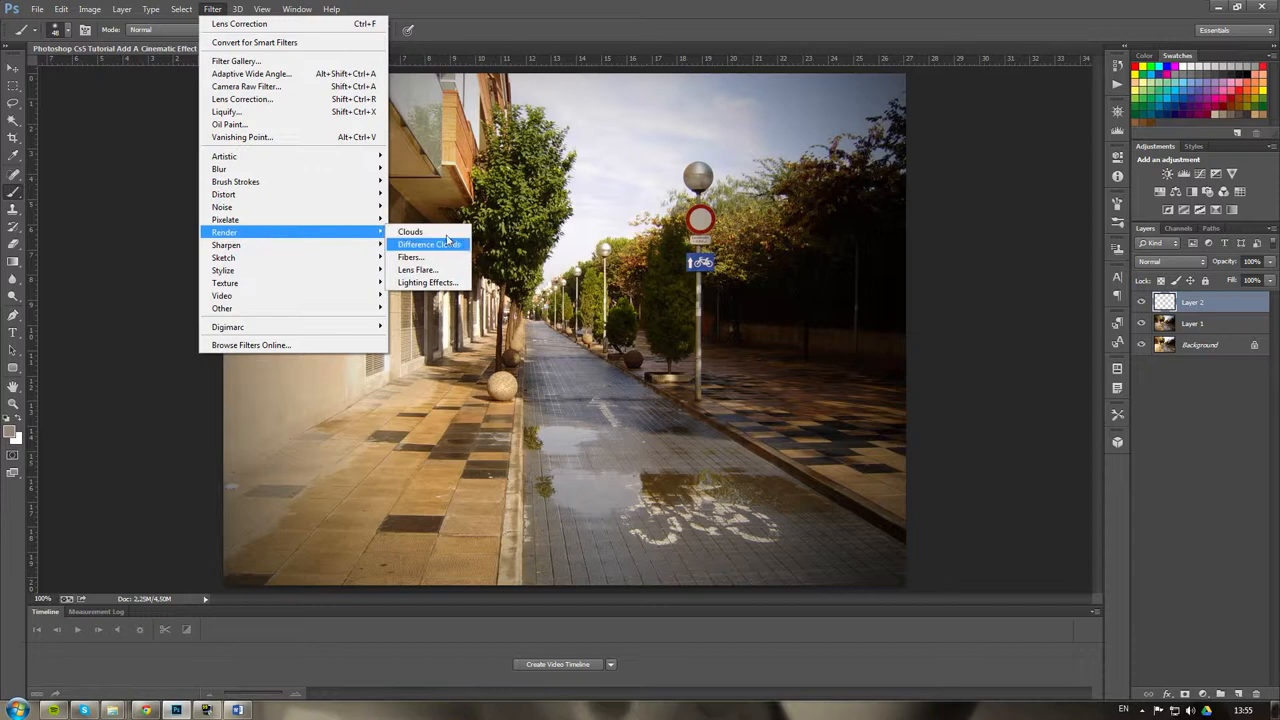
click(410, 231)
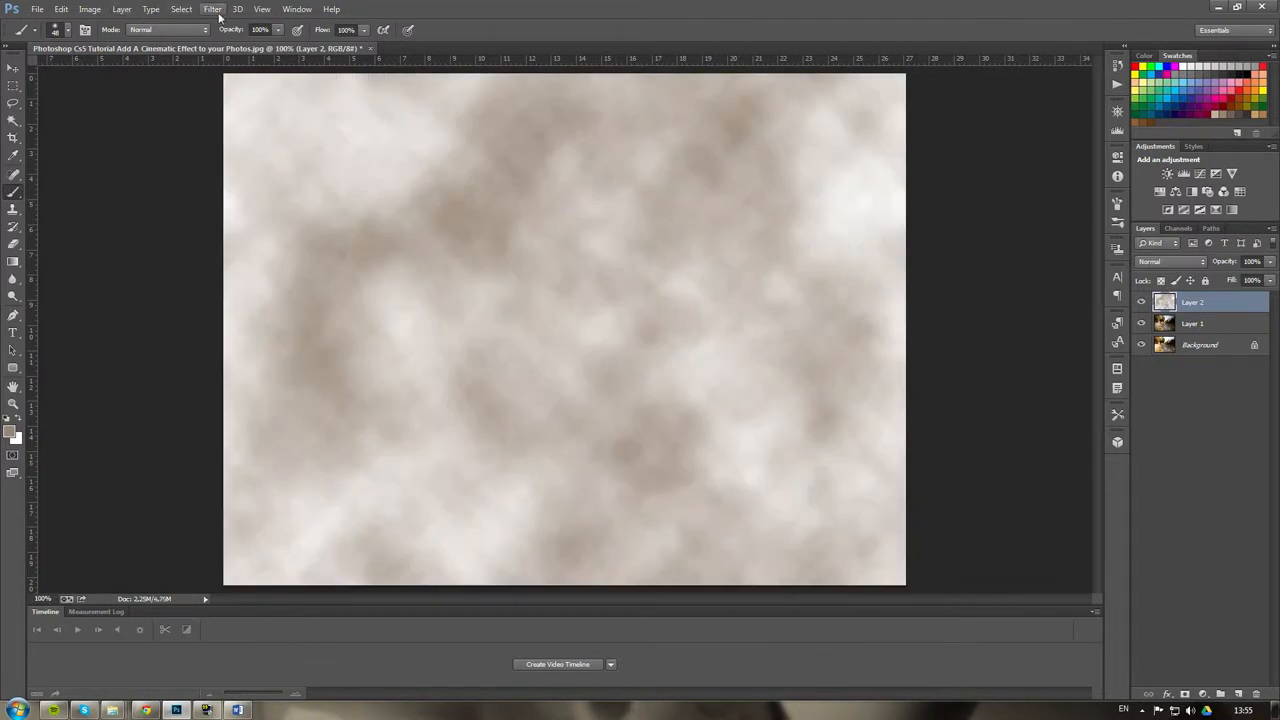
click(212, 9)
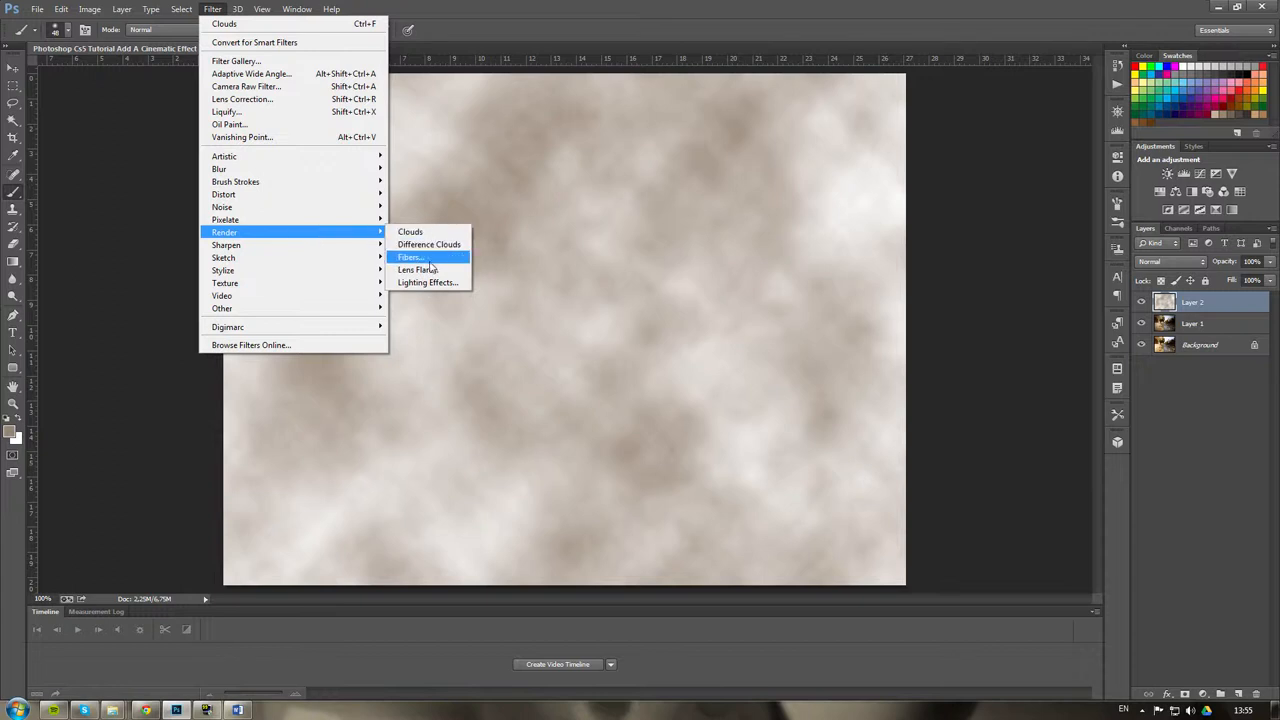
click(409, 257)
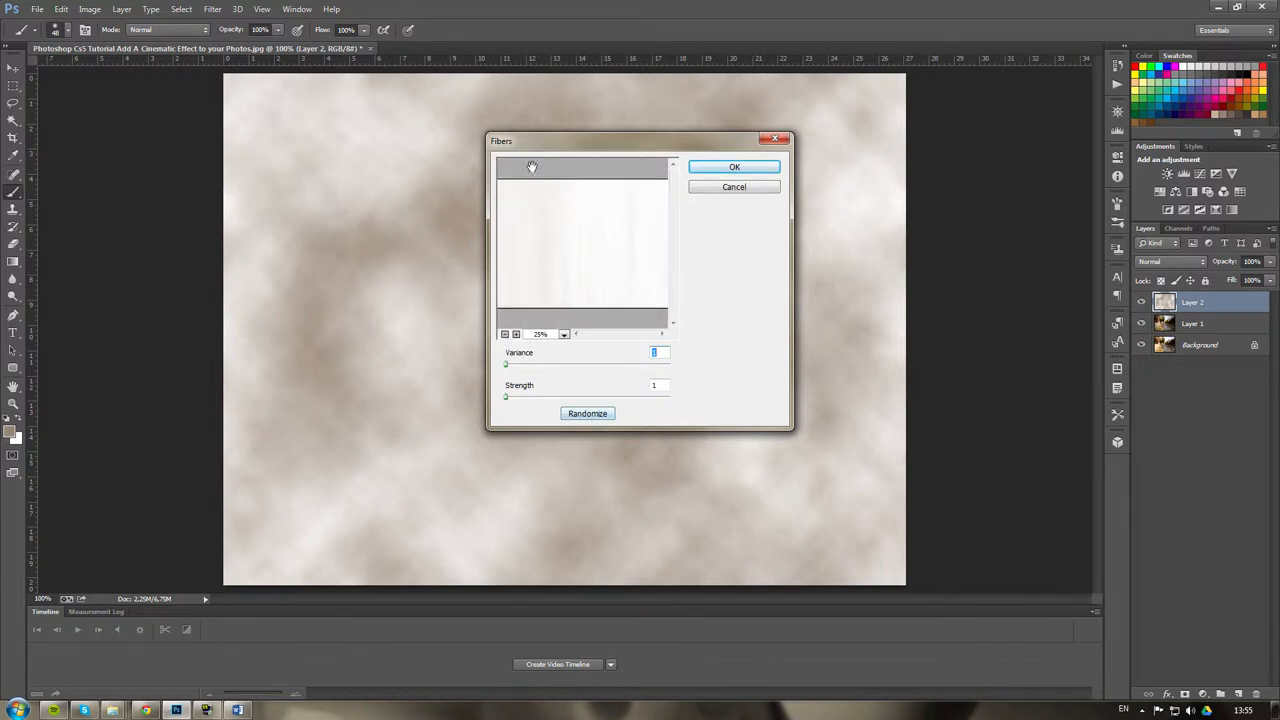
Randomize the Fibers pattern a few times and apply it to Layer 2.
click(587, 413)
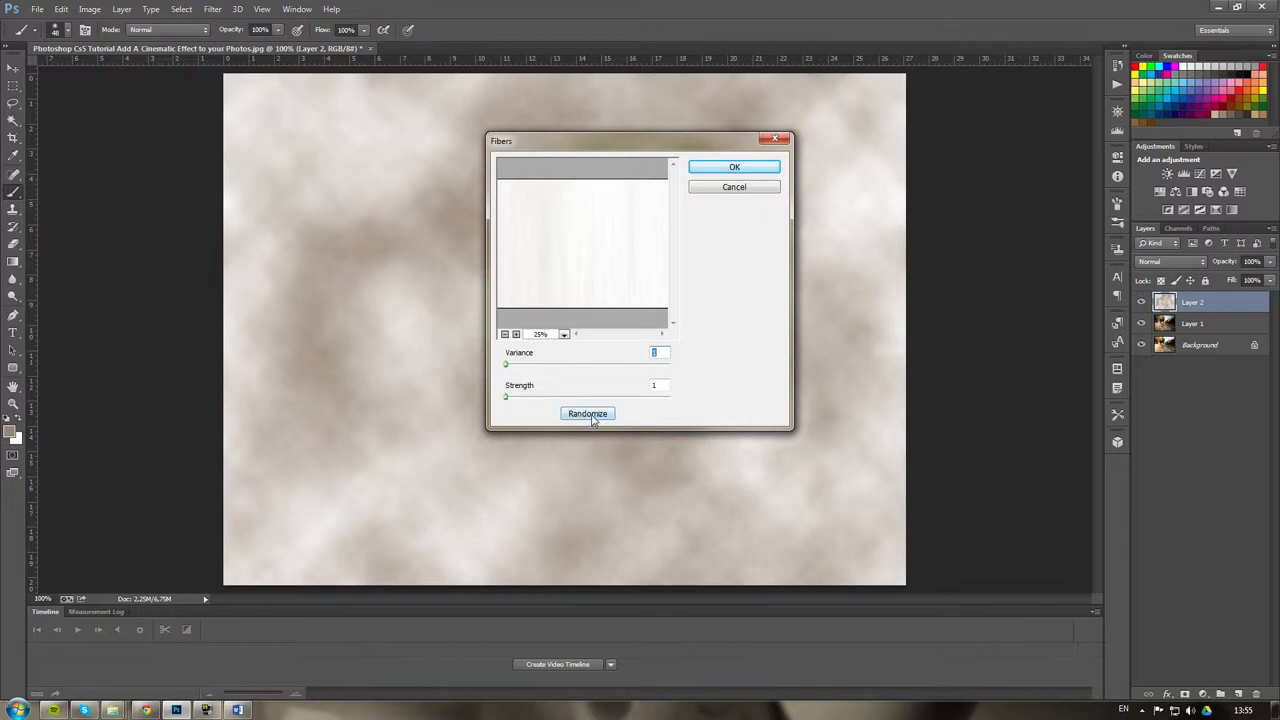
click(587, 413)
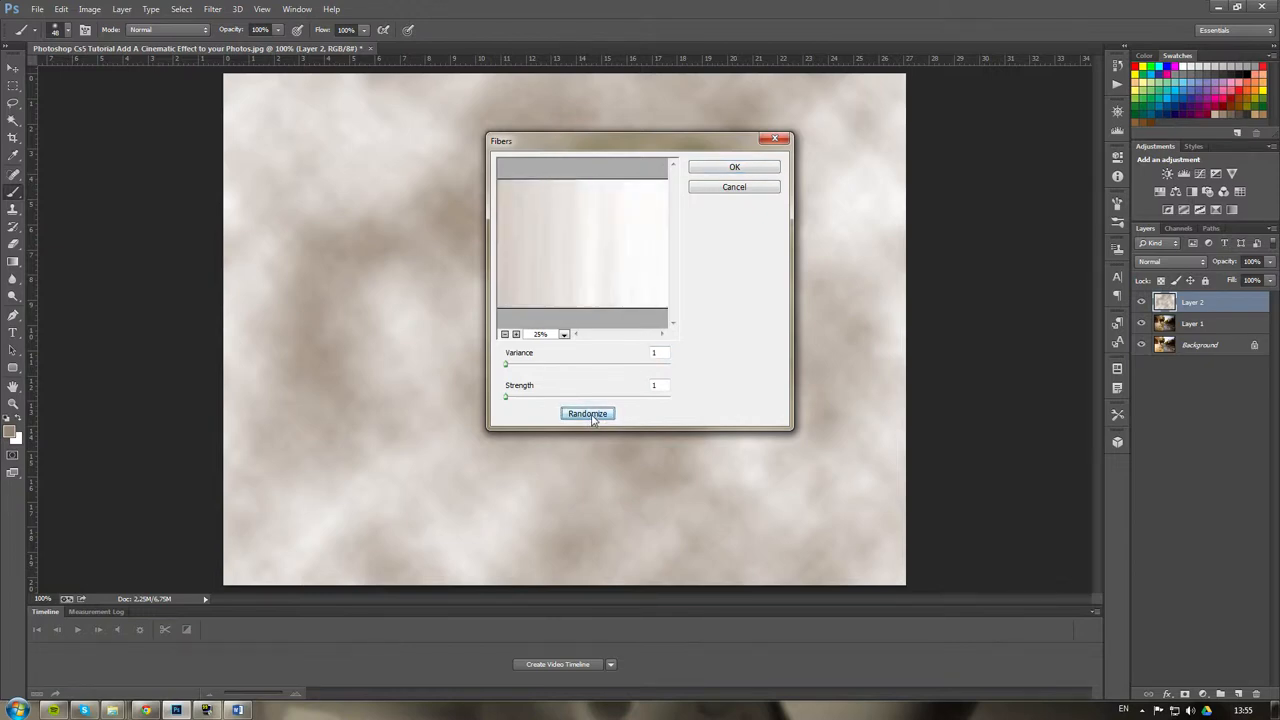
click(587, 413)
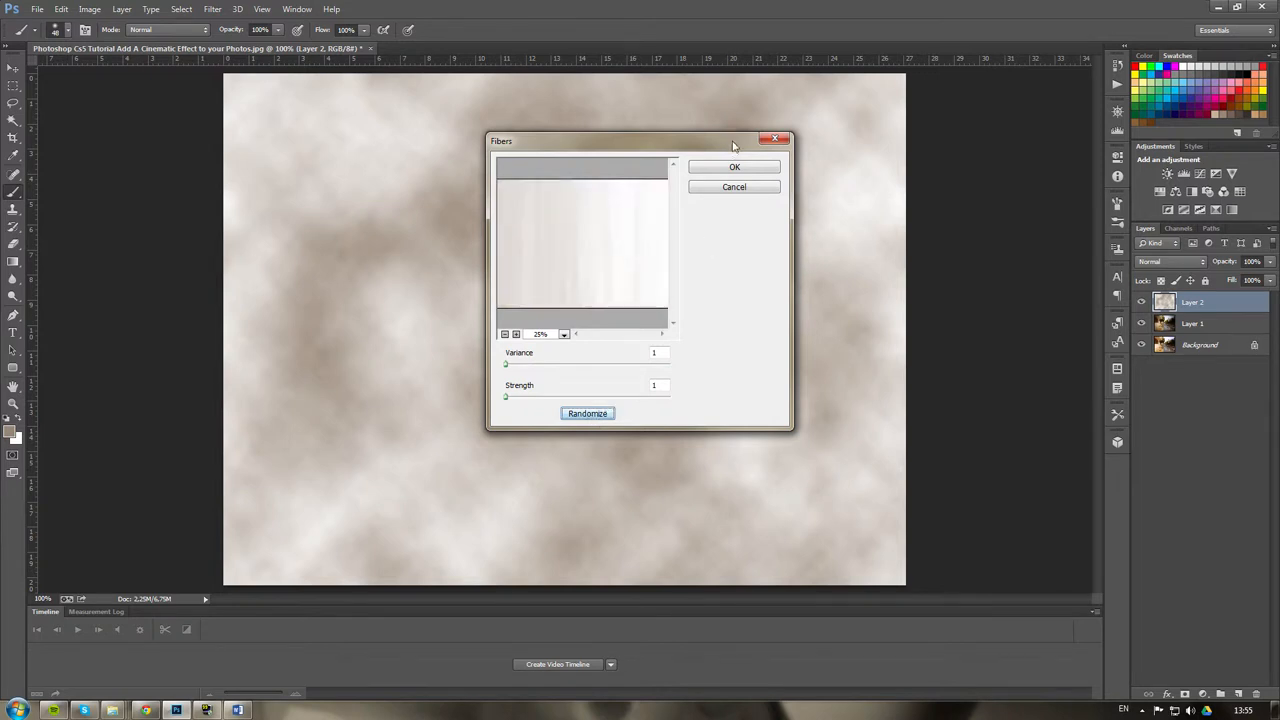
mouse_move(735, 166)
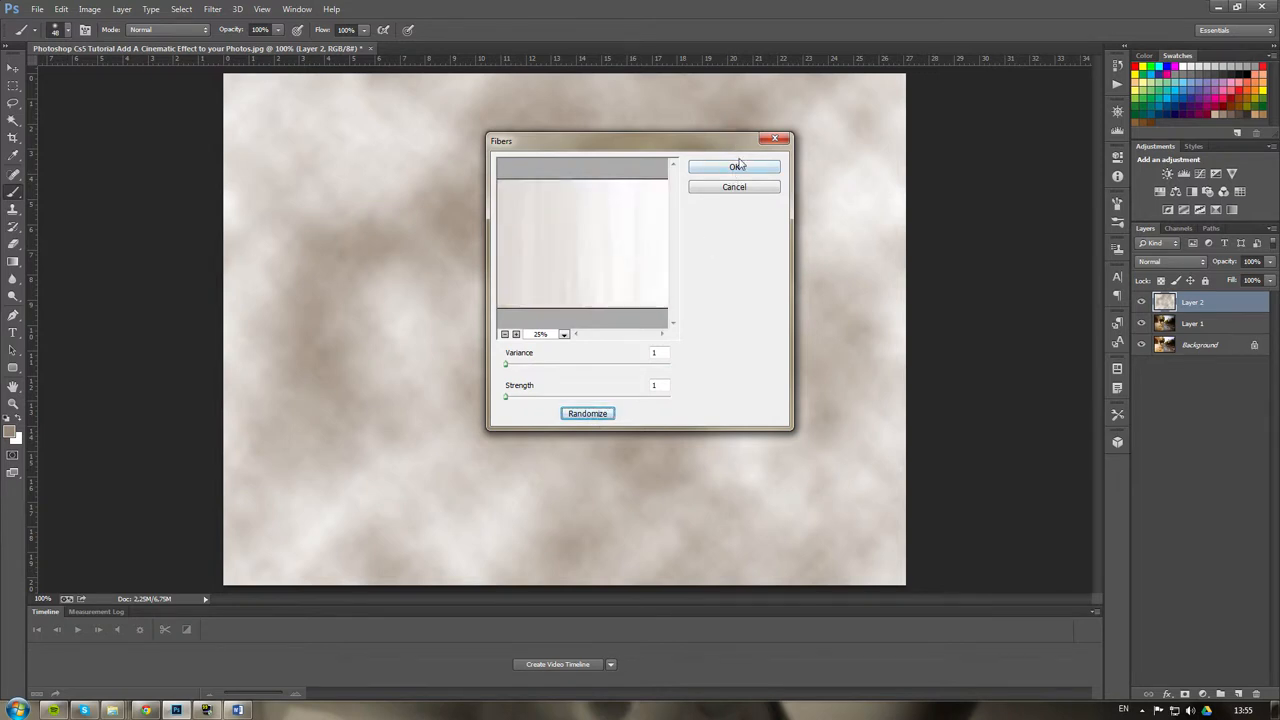
click(734, 166)
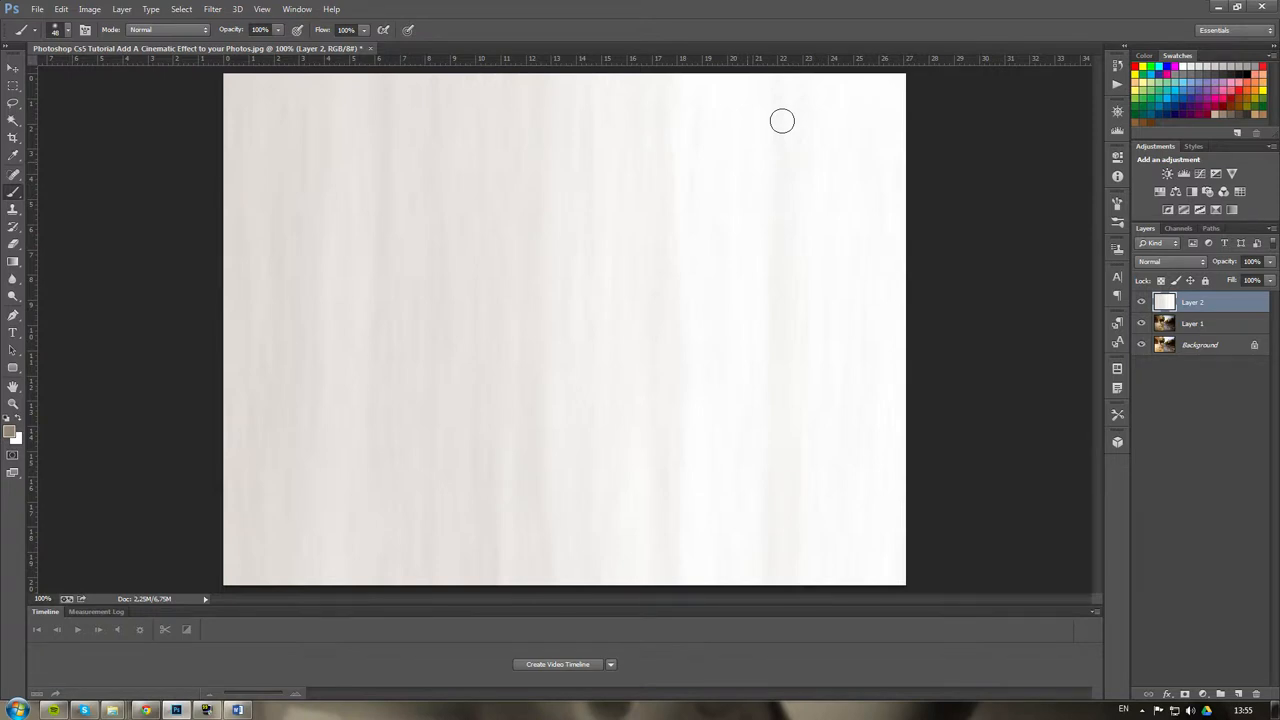
Set the fiber layer's blend mode to Multiply and toggle its visibility to compare.
click(1170, 261)
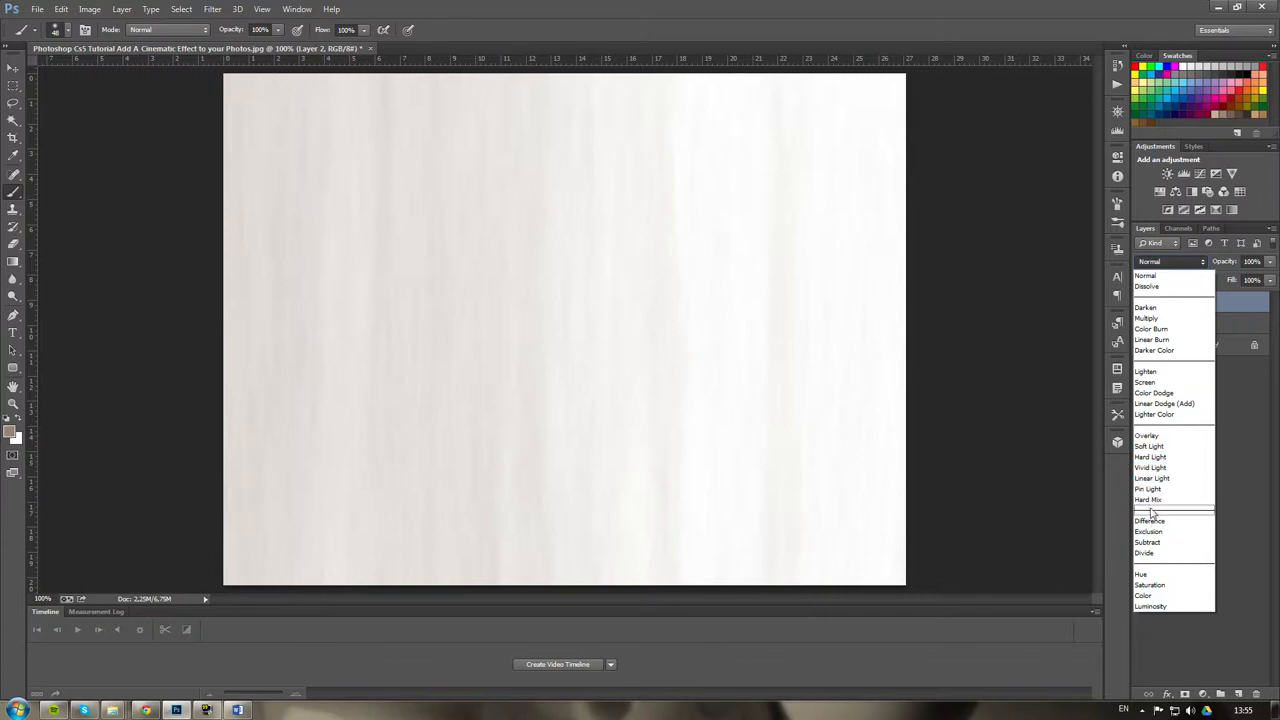
click(1146, 318)
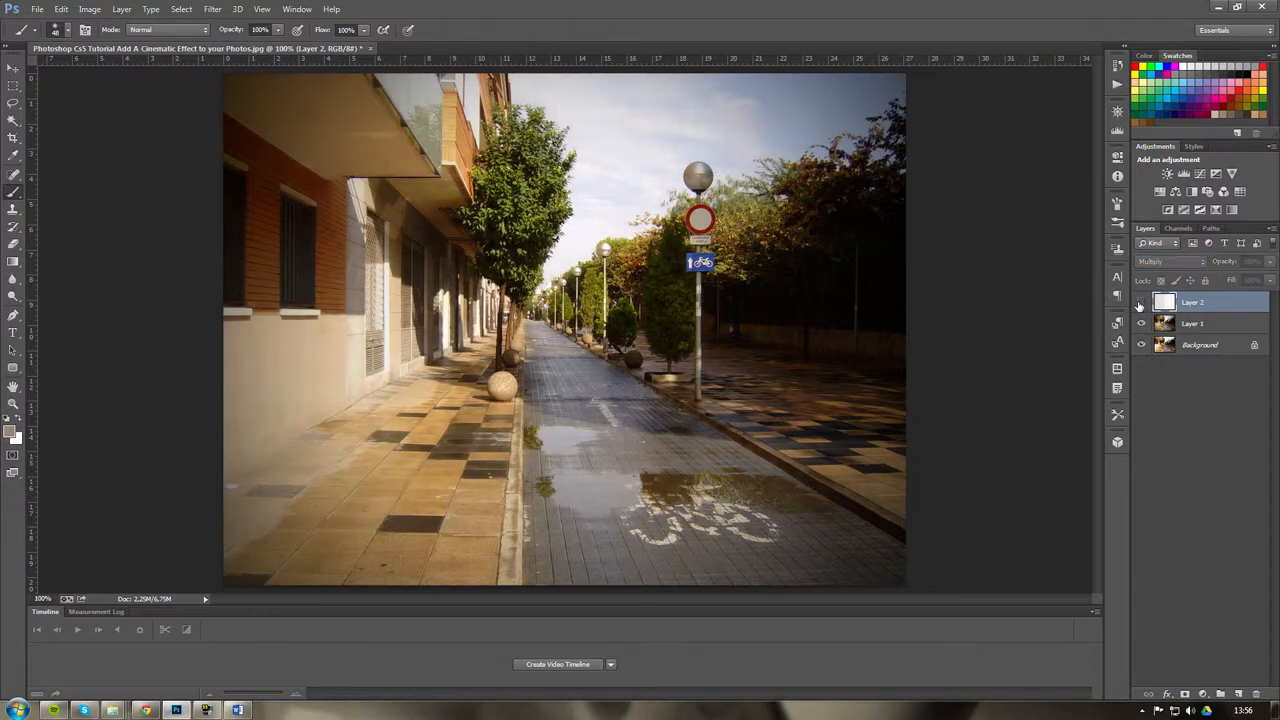
click(1141, 302)
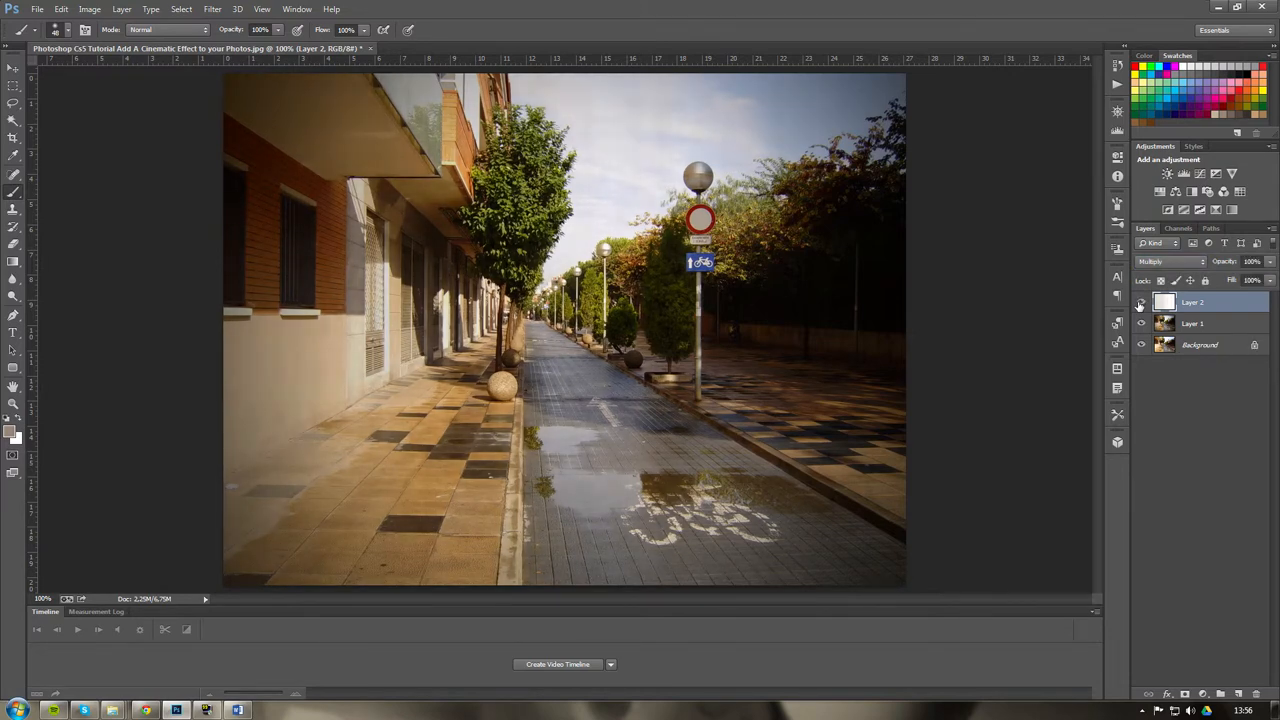
click(1141, 302)
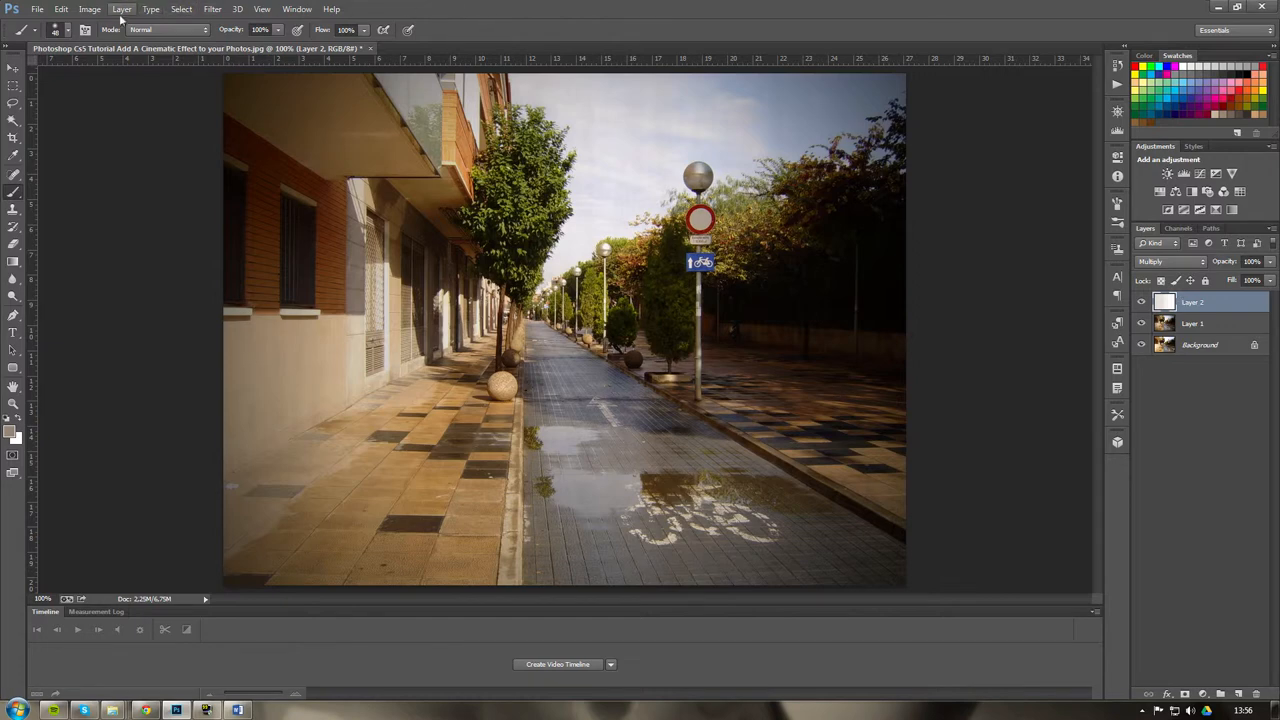
Add a Gradient Map adjustment layer named Gradient Map 1 on top of the stack.
click(89, 9)
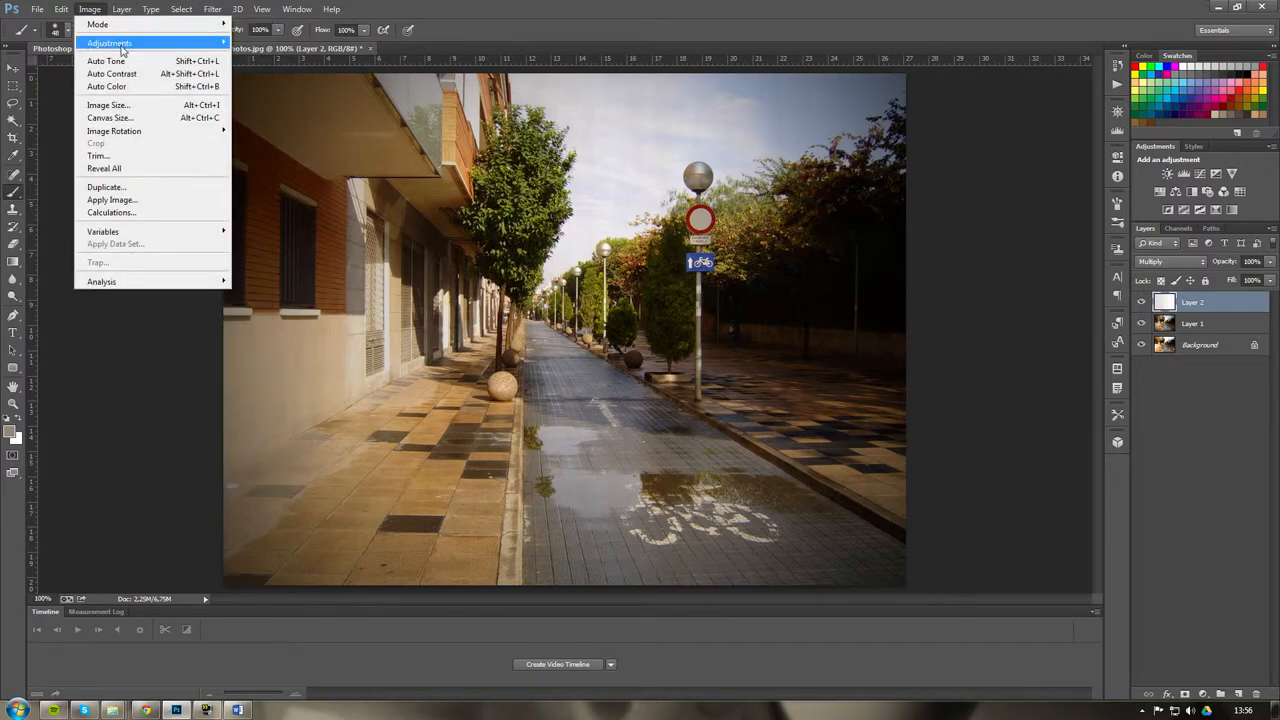
click(121, 9)
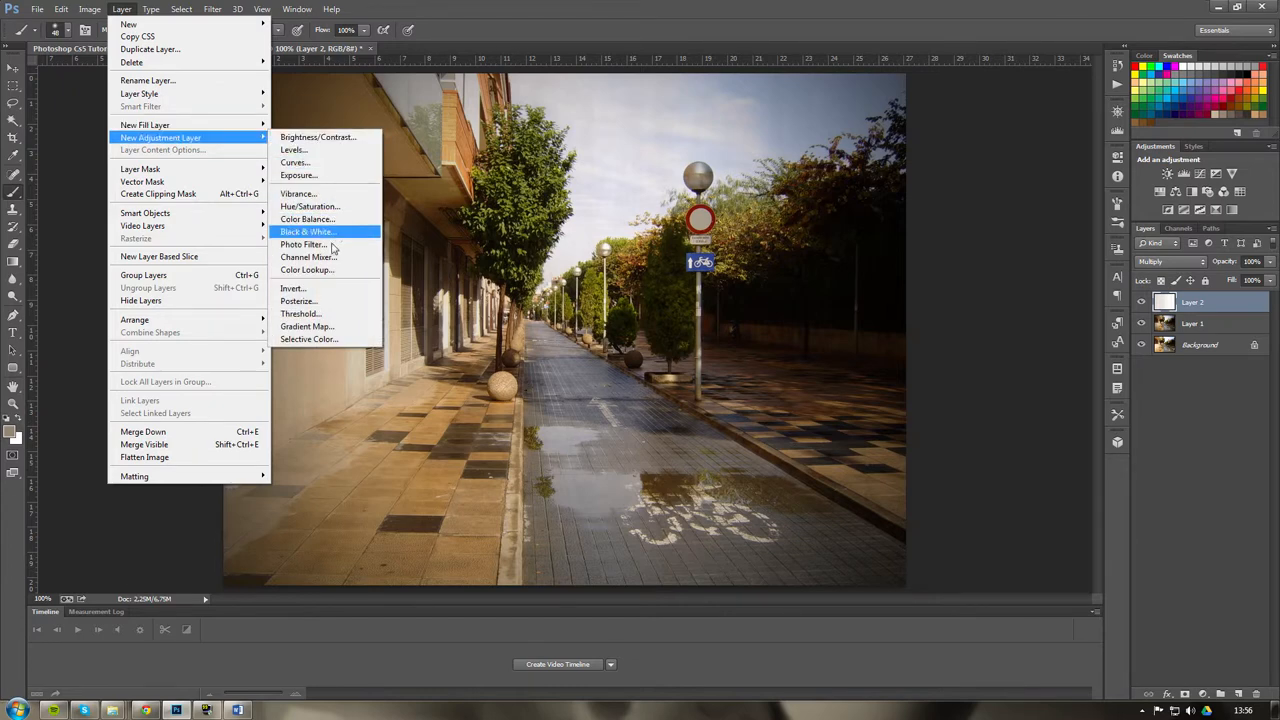
click(307, 326)
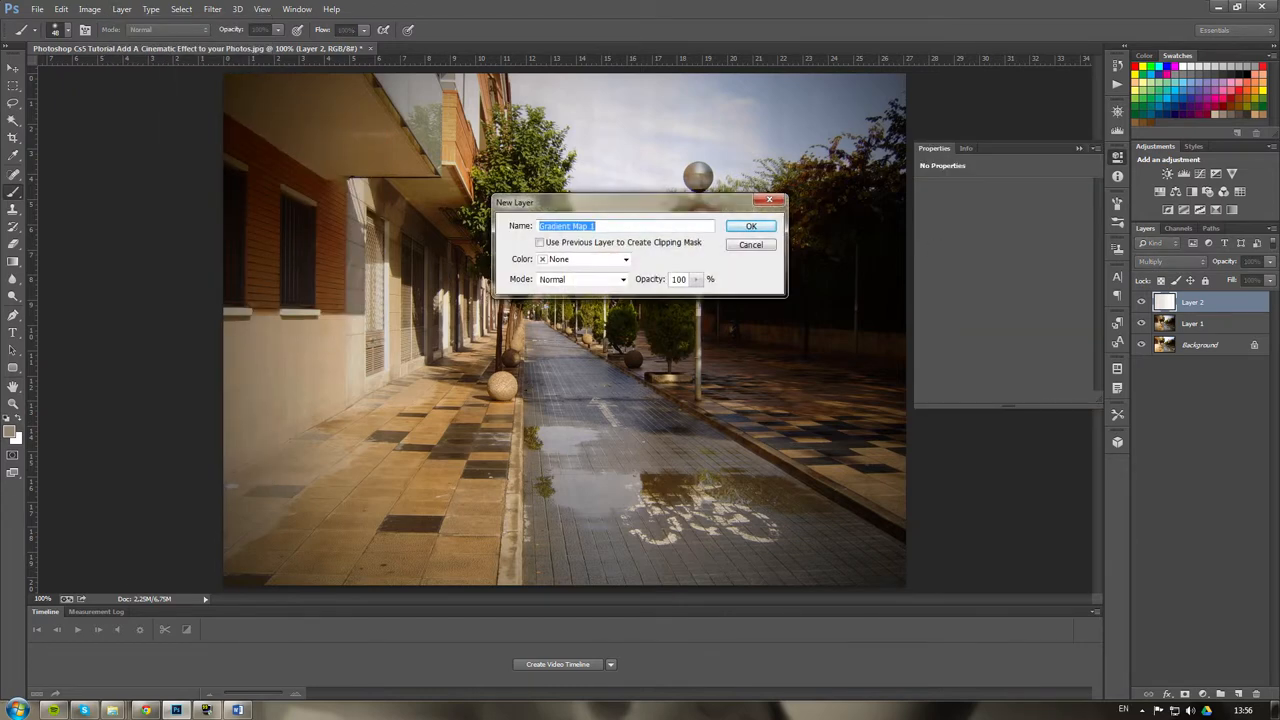
click(751, 225)
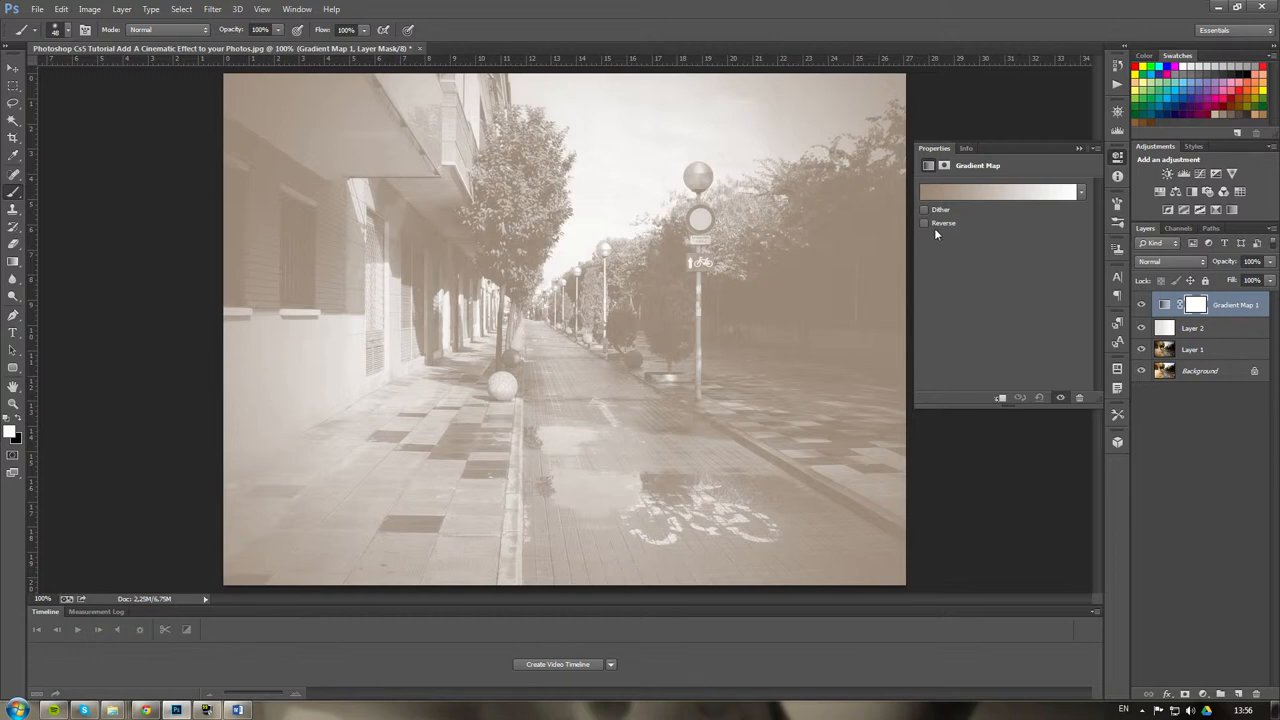
Load the Special Effects gradients and apply Shiny Sphere to the gradient map.
click(1080, 192)
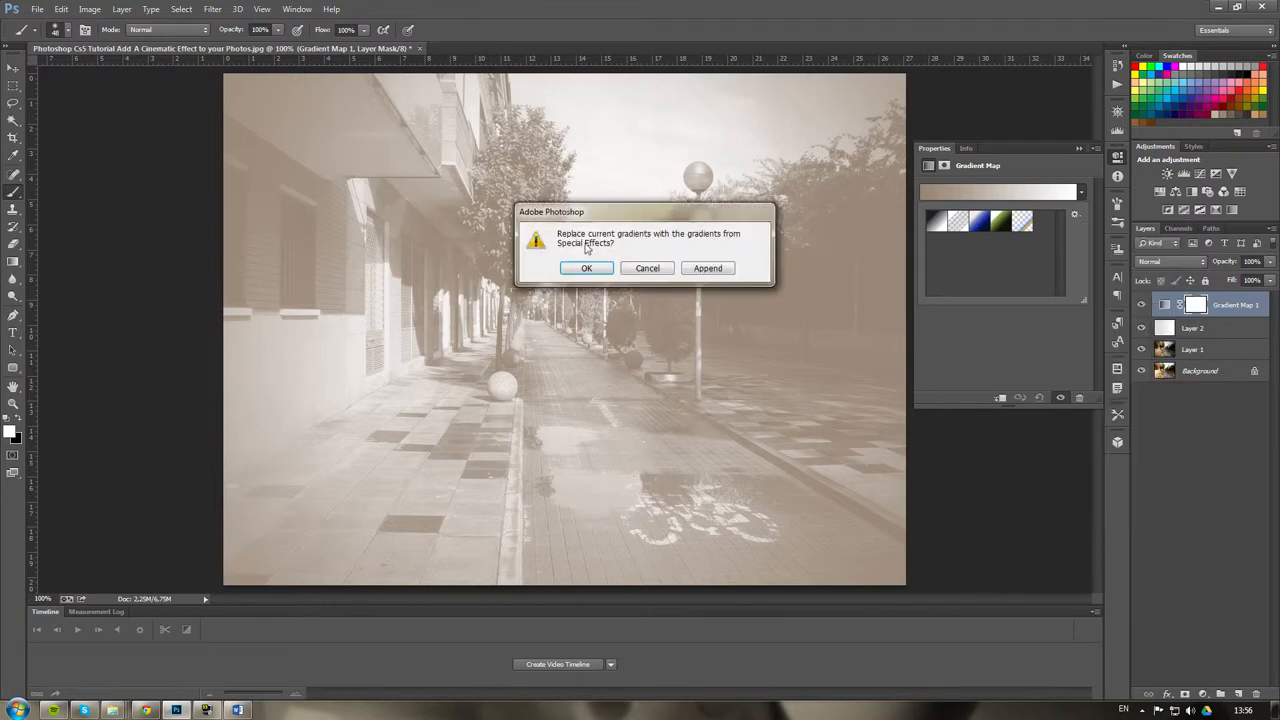
click(586, 268)
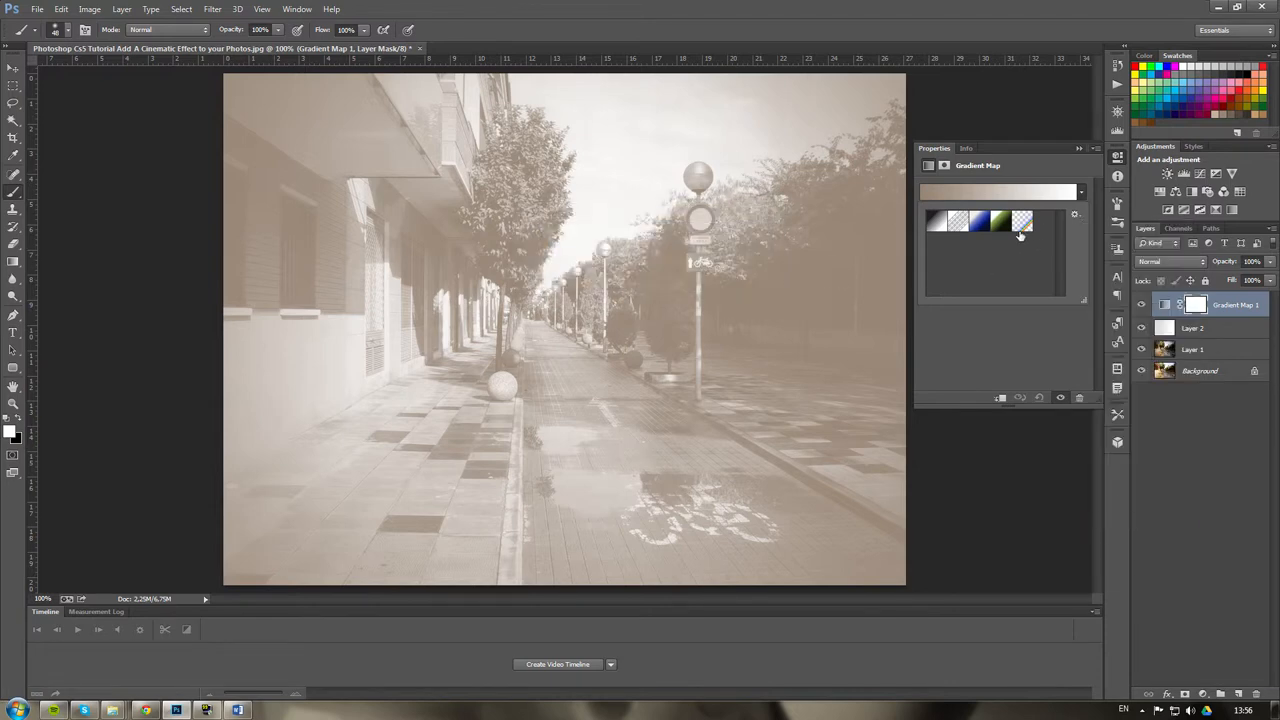
mouse_move(1020, 222)
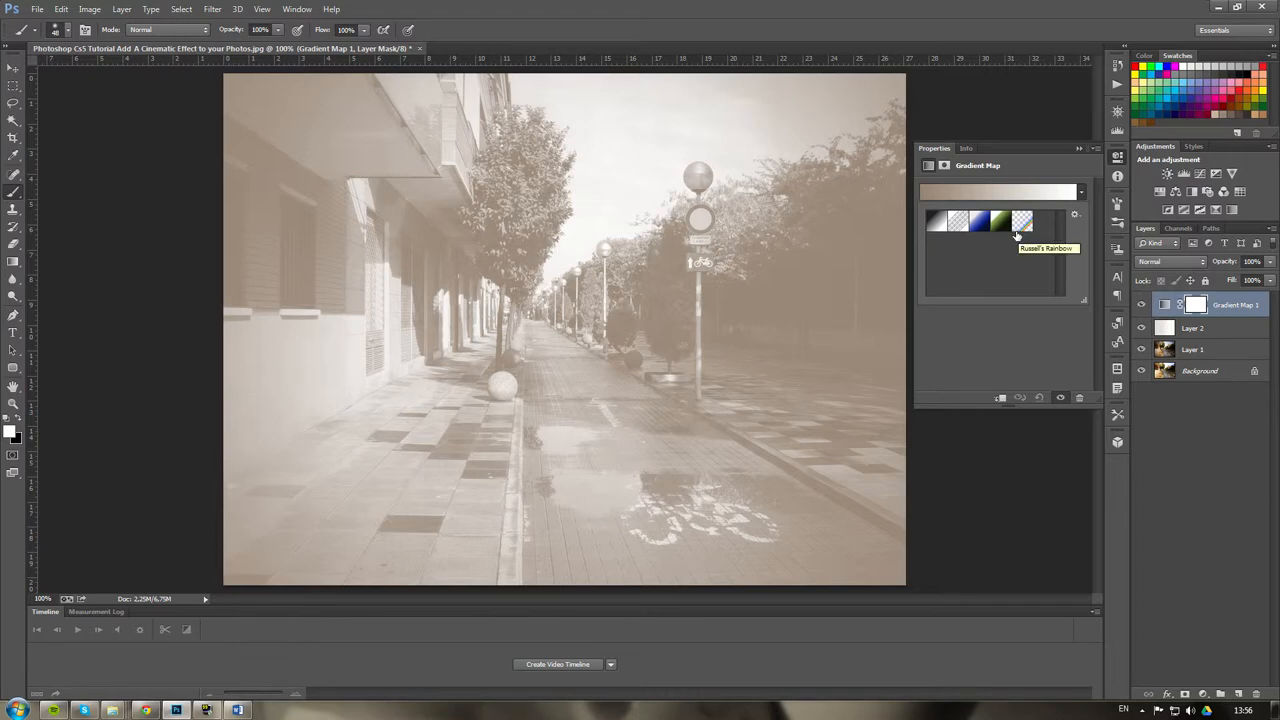
mouse_move(1005, 232)
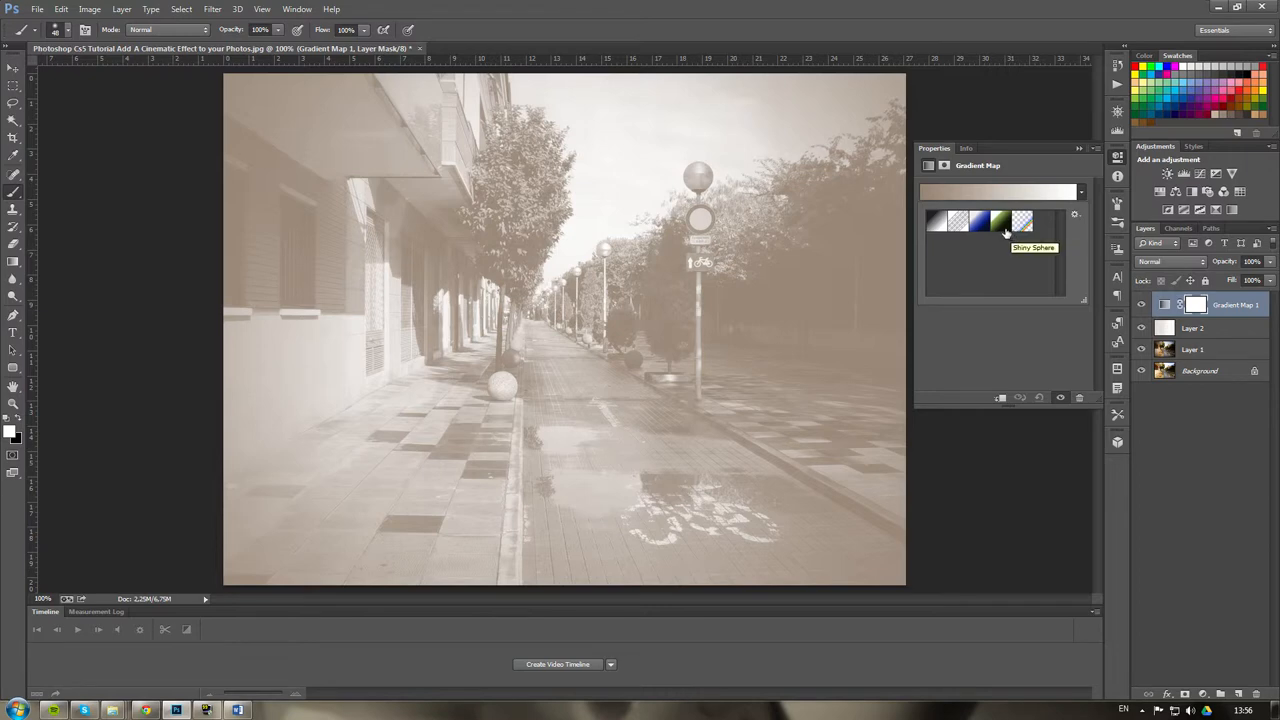
click(998, 221)
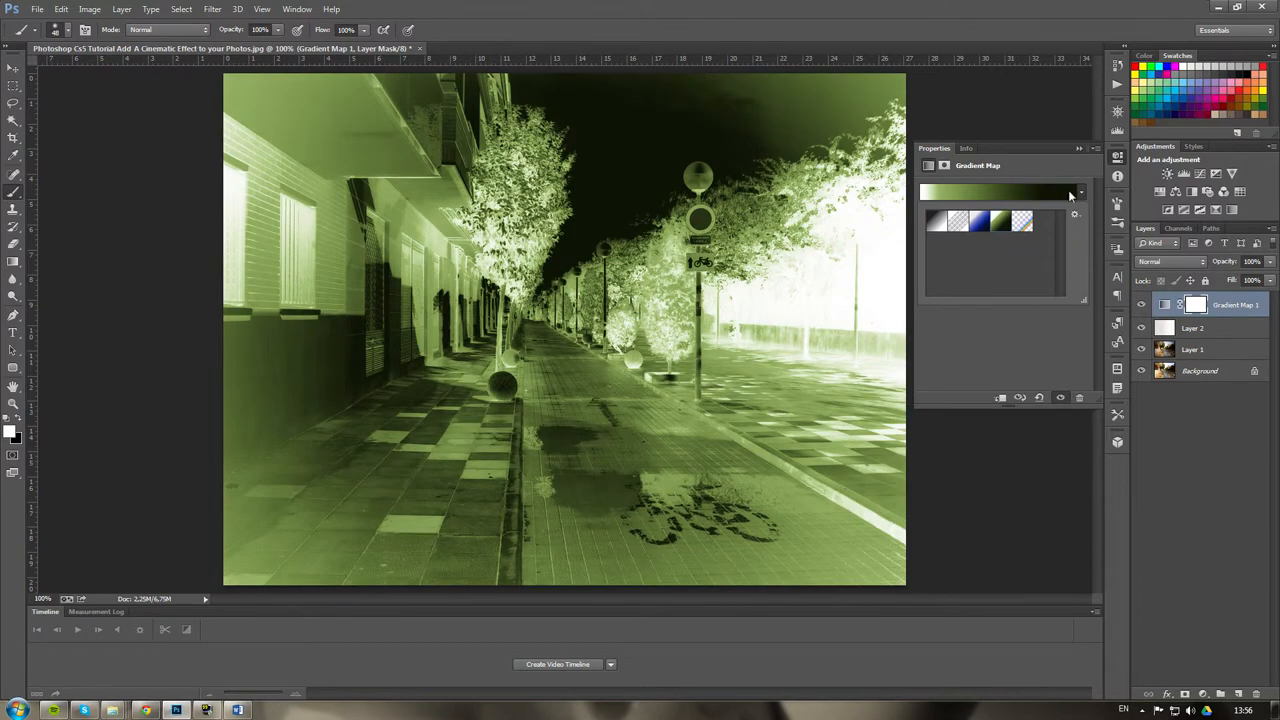
click(1080, 192)
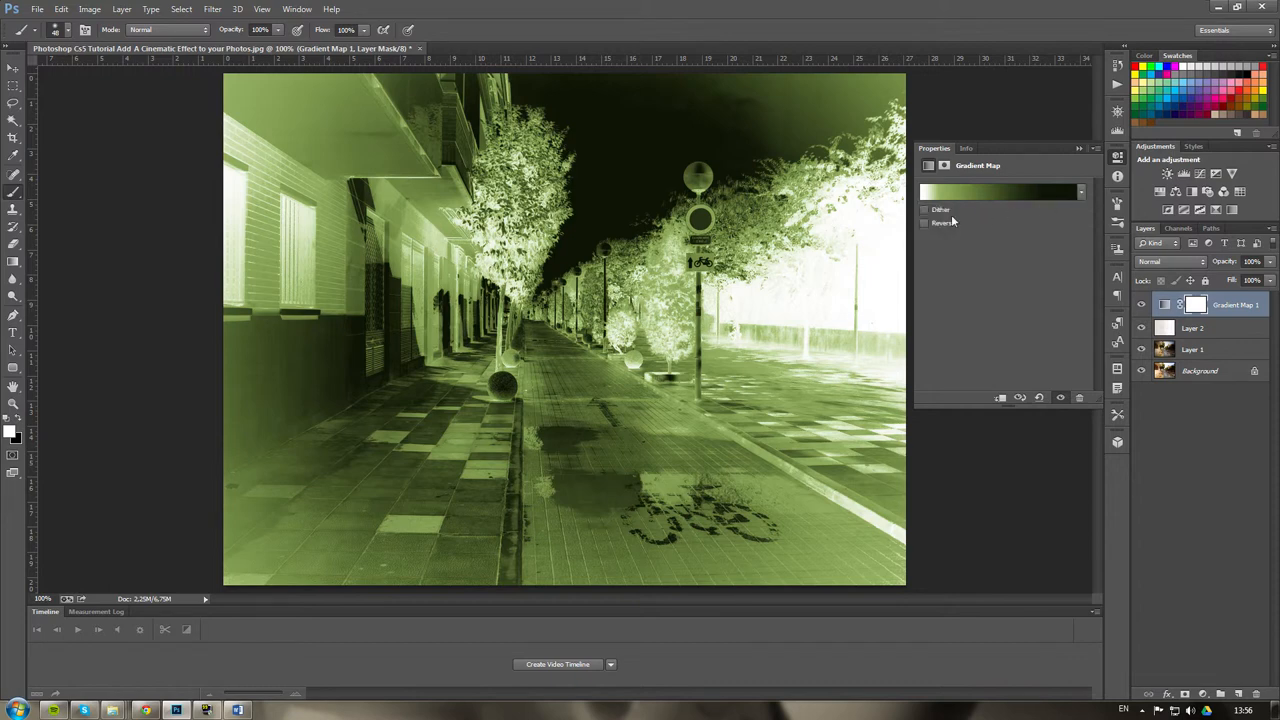
Tick Reverse on the Shiny Sphere gradient map for a dark green-tinted street.
click(925, 222)
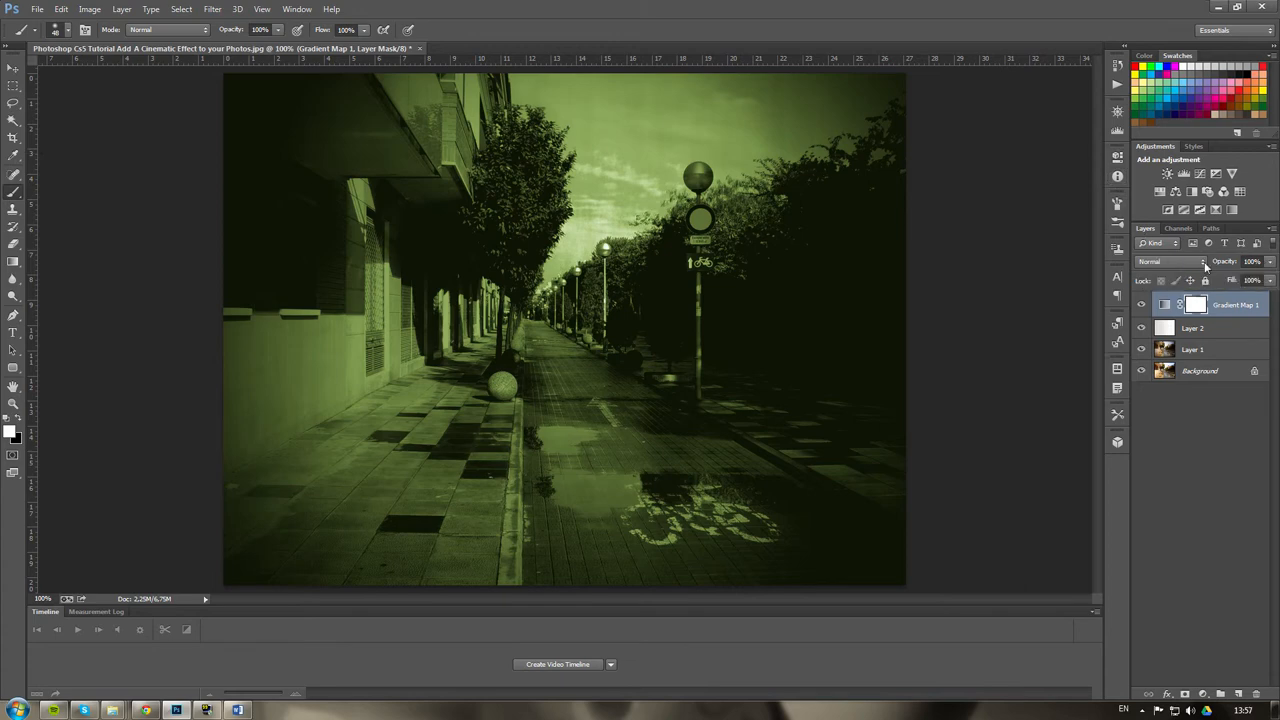
click(1170, 261)
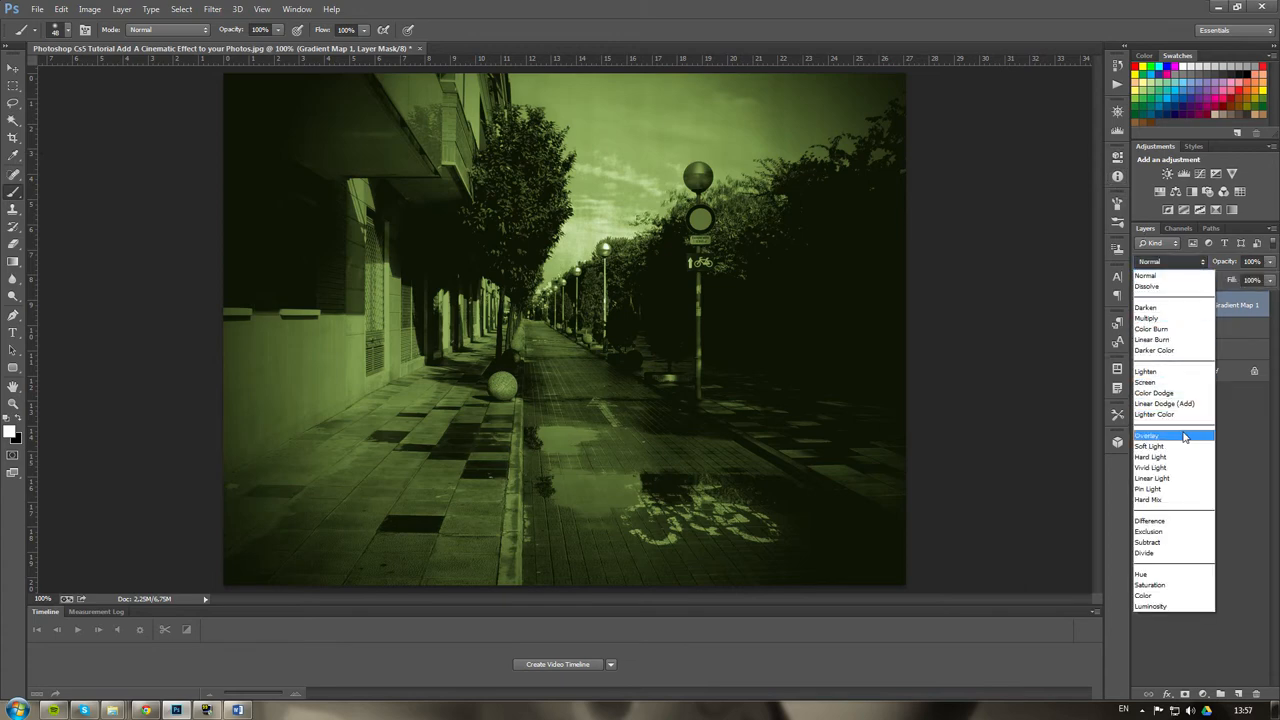